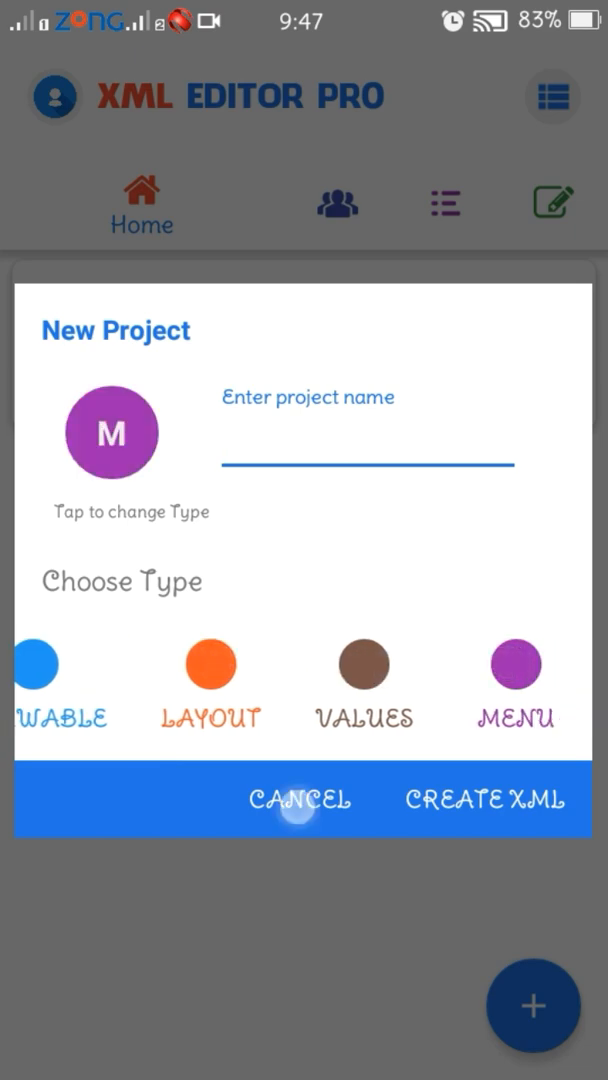
# - Dismiss the New Project dialog and start a MANIFEST BUILD from the Manual Manager tab
pyautogui.click(299, 799)
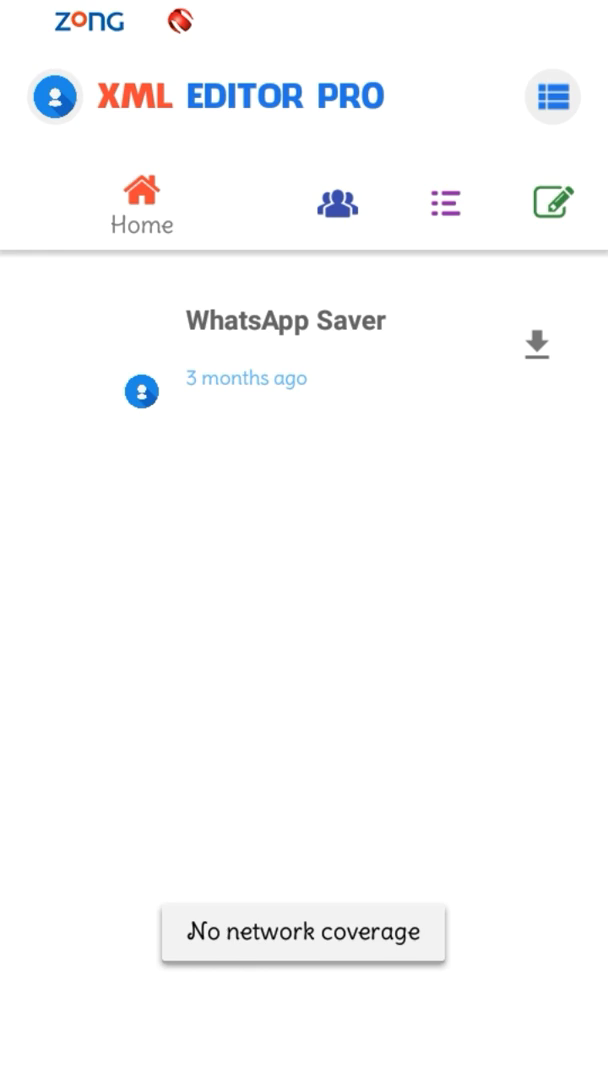
pyautogui.click(554, 202)
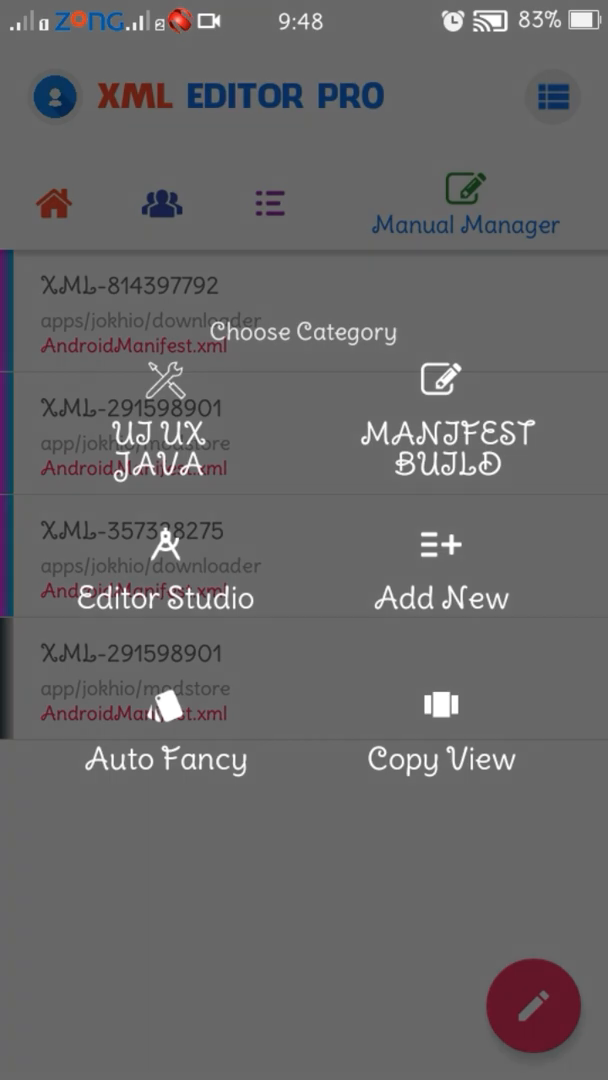
pyautogui.click(150, 438)
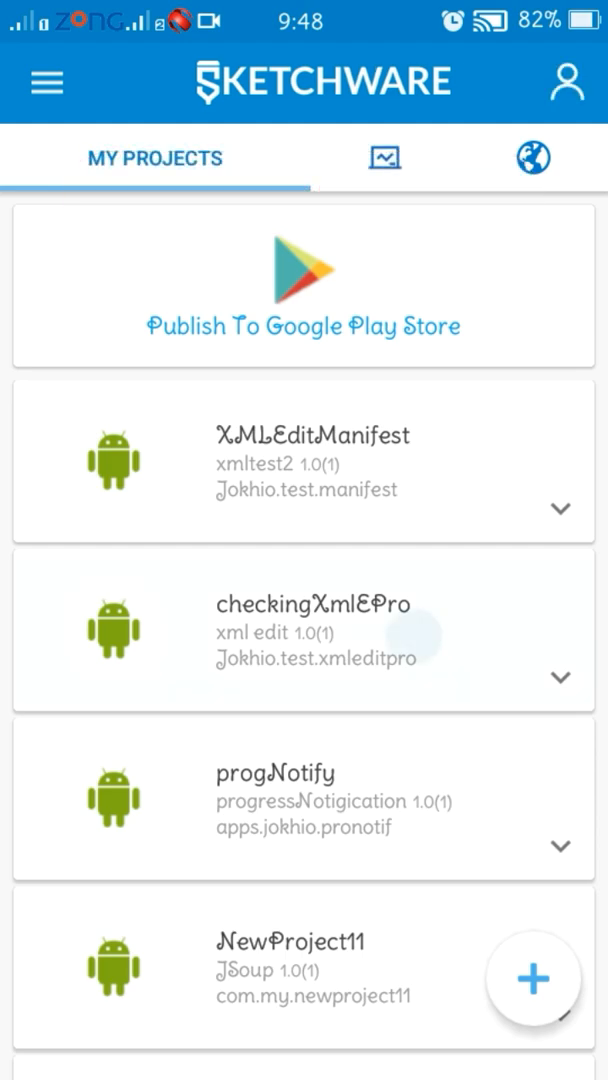
# - Load the checkingXmlEPro project from My Projects into File Studio
pyautogui.click(300, 628)
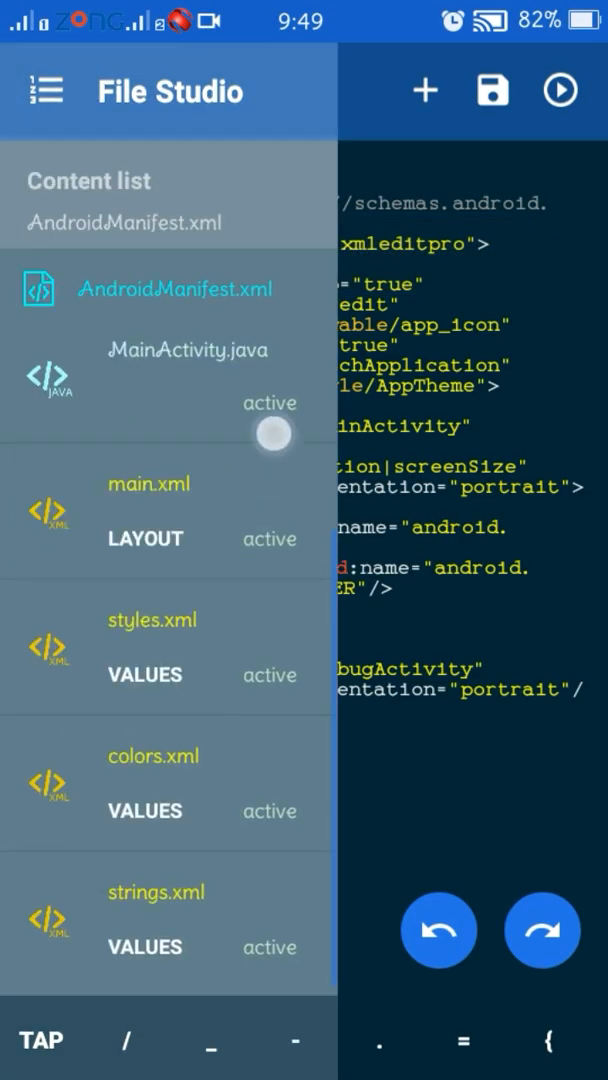
# - Create a new Java file named 'service', then reopen AndroidManifest.xml
pyautogui.scroll(-3)
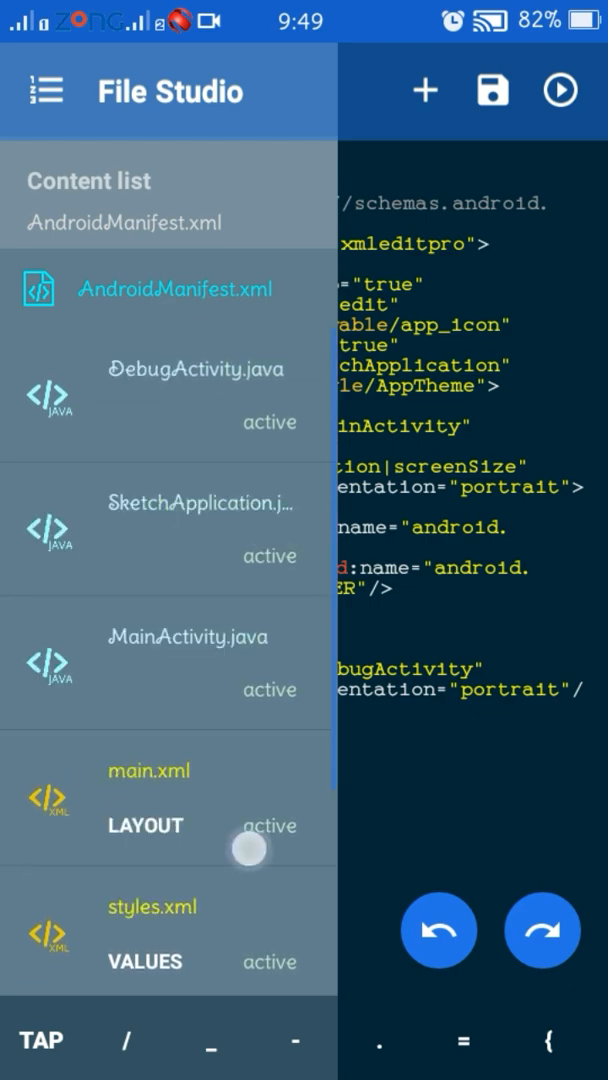
pyautogui.click(148, 770)
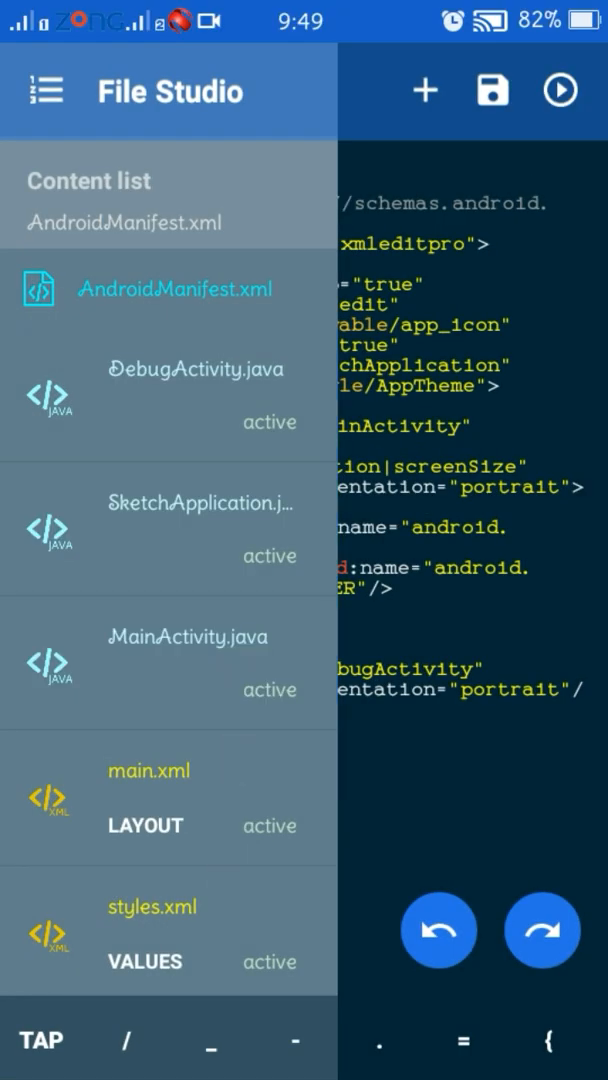
pyautogui.click(421, 90)
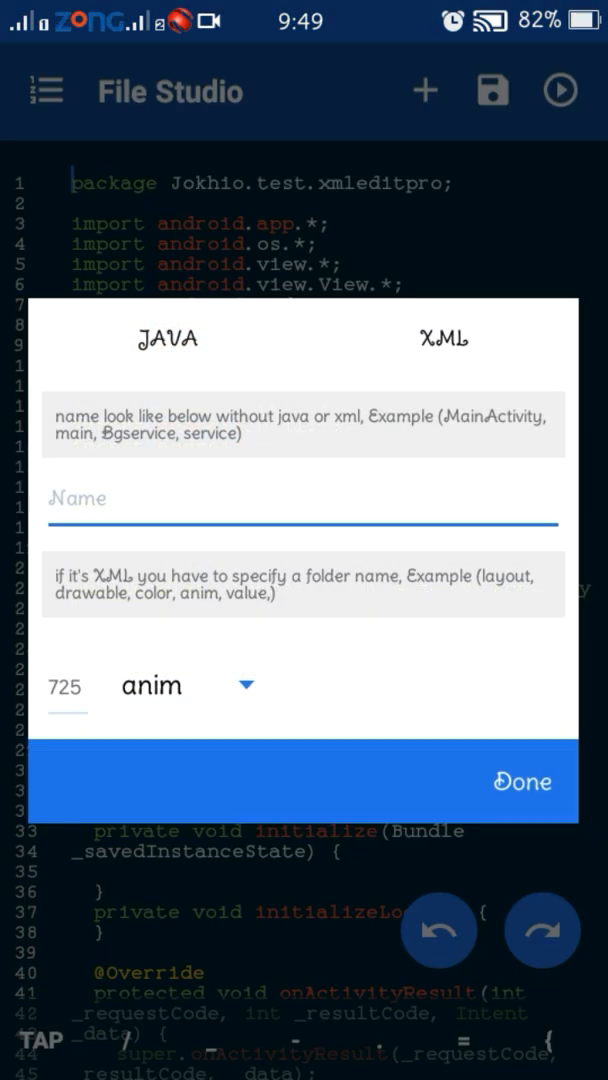
pyautogui.click(166, 338)
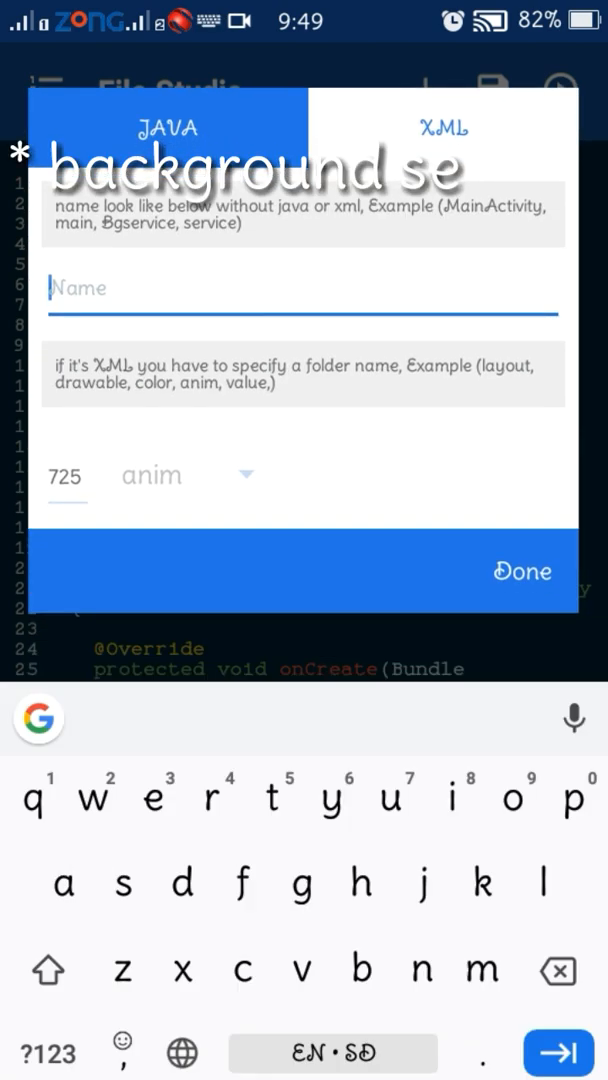
pyautogui.write('service')
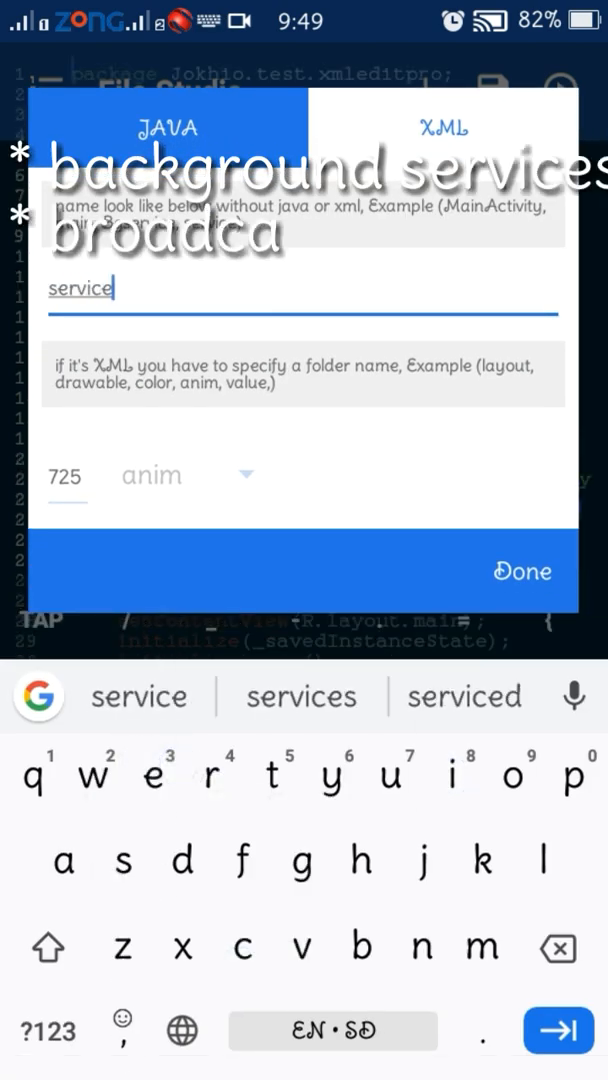
pyautogui.click(523, 571)
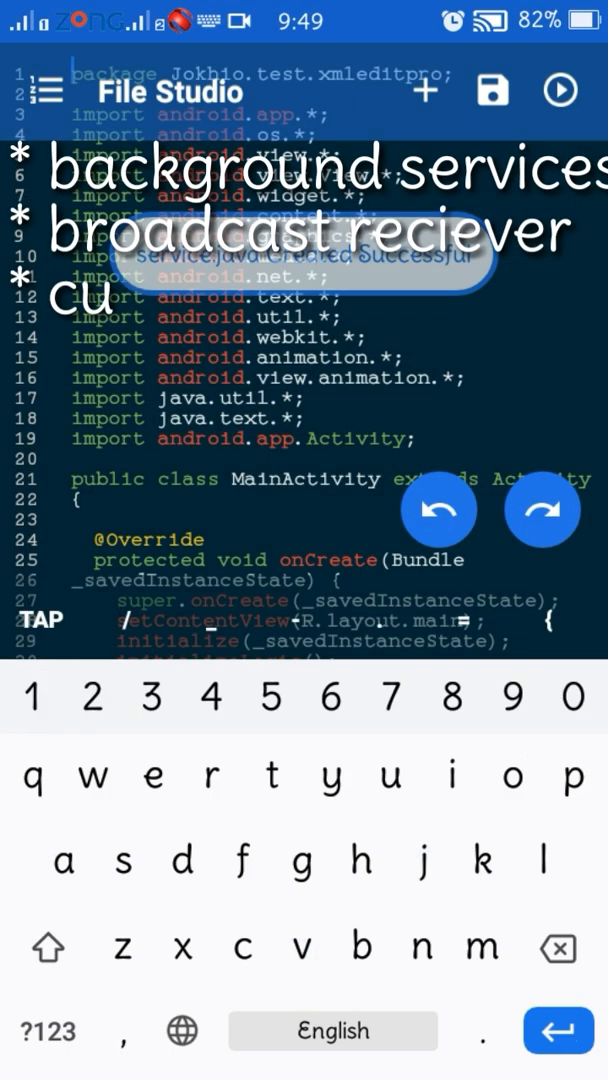
pyautogui.click(43, 90)
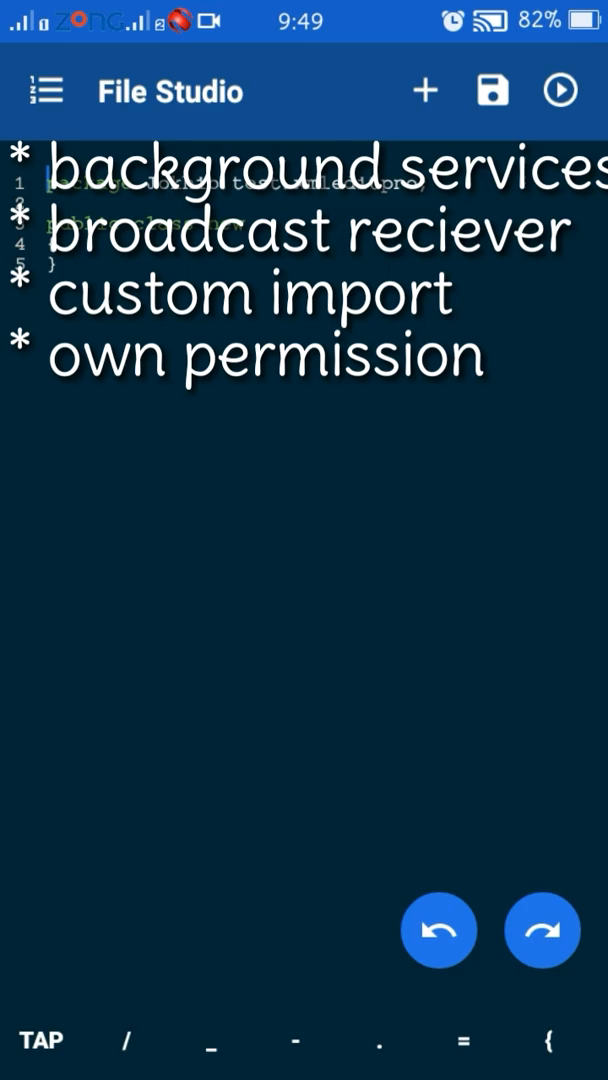
pyautogui.click(44, 90)
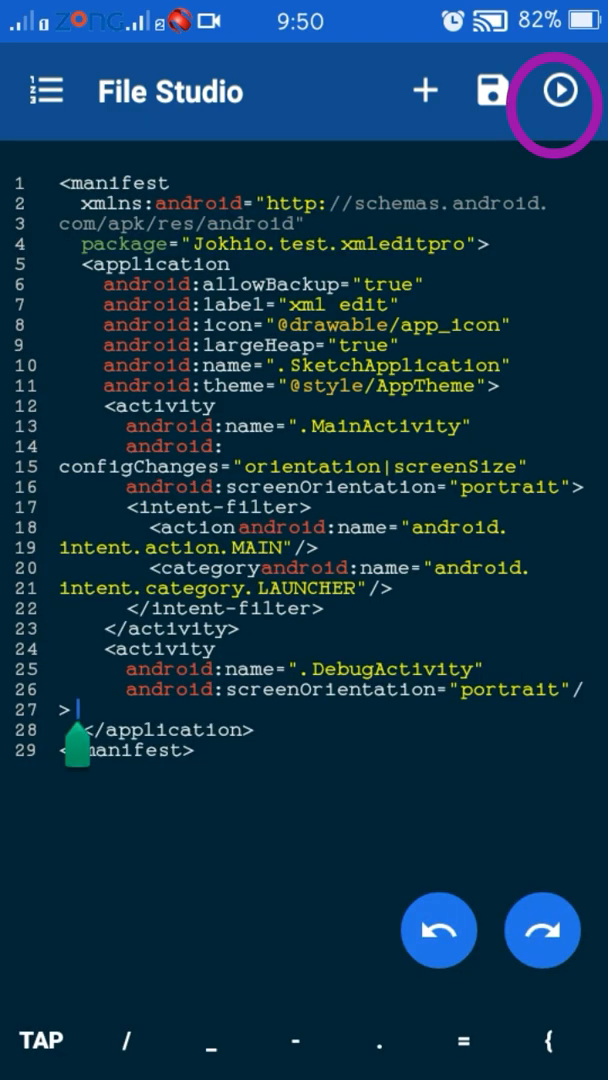
# - Compile the edited project, run it in Sketchware, close the installer, and return
pyautogui.click(558, 92)
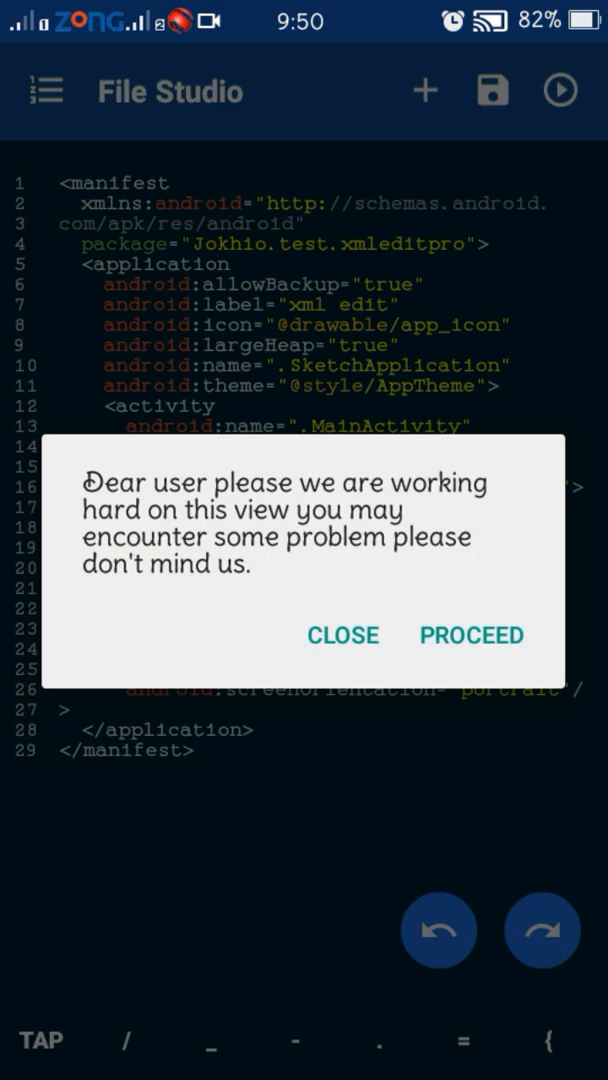
pyautogui.click(470, 635)
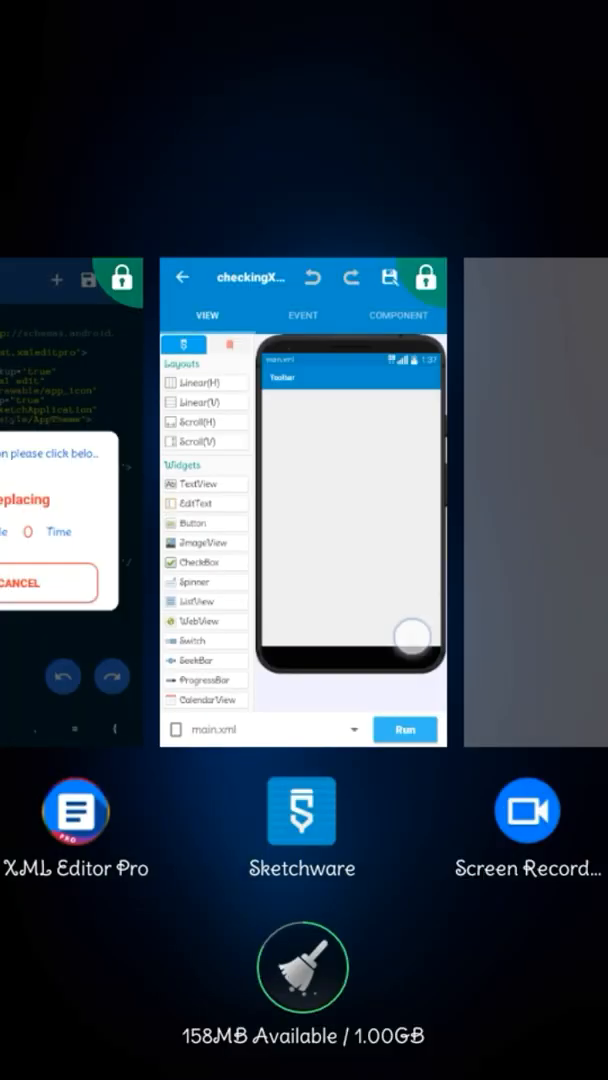
pyautogui.click(301, 812)
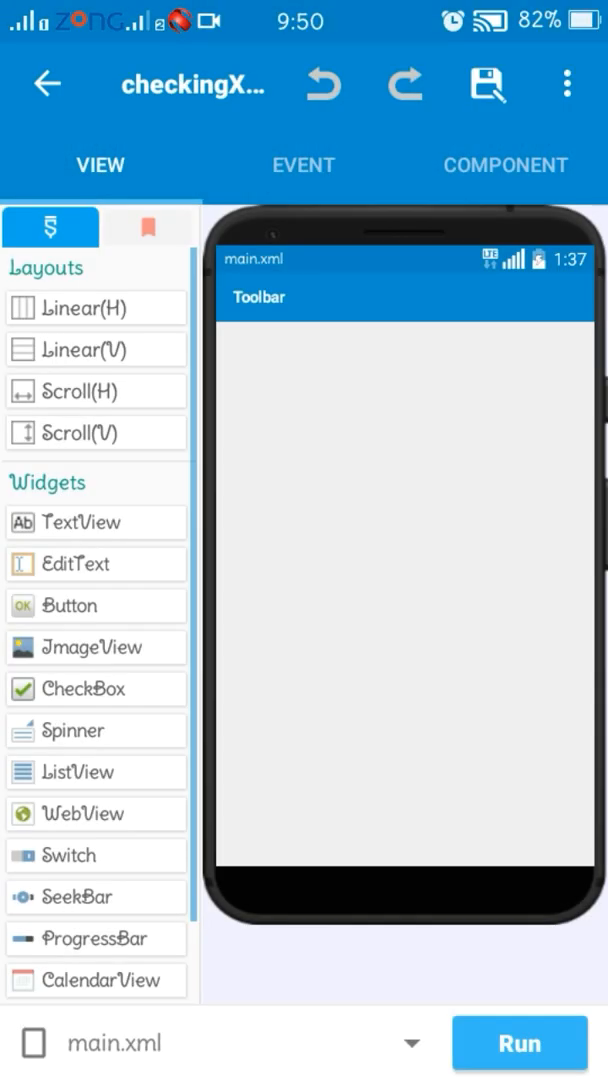
pyautogui.click(516, 1043)
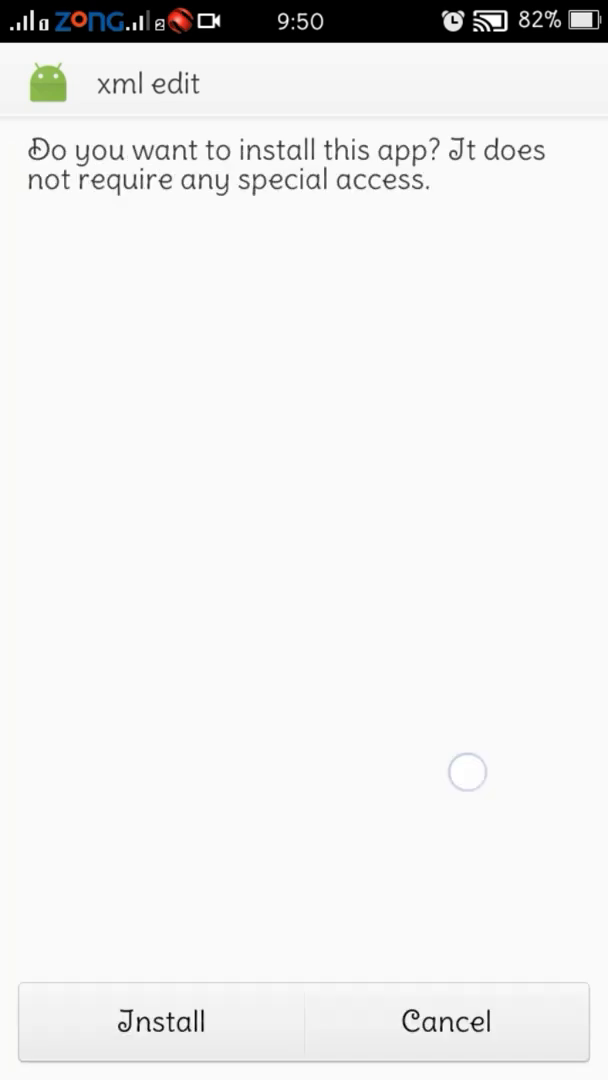
pyautogui.click(160, 1049)
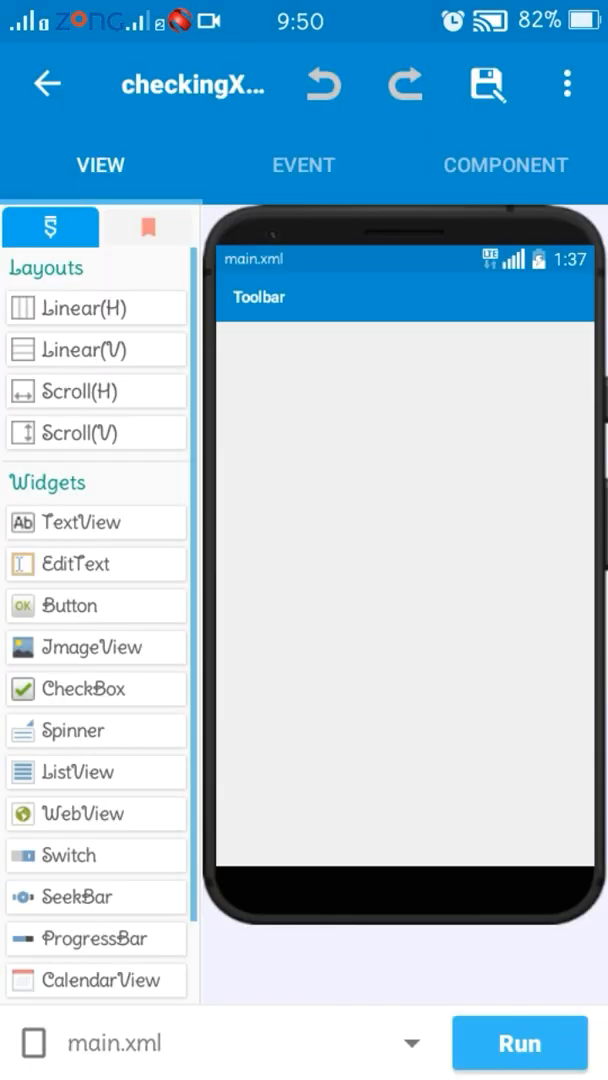
pyautogui.click(47, 85)
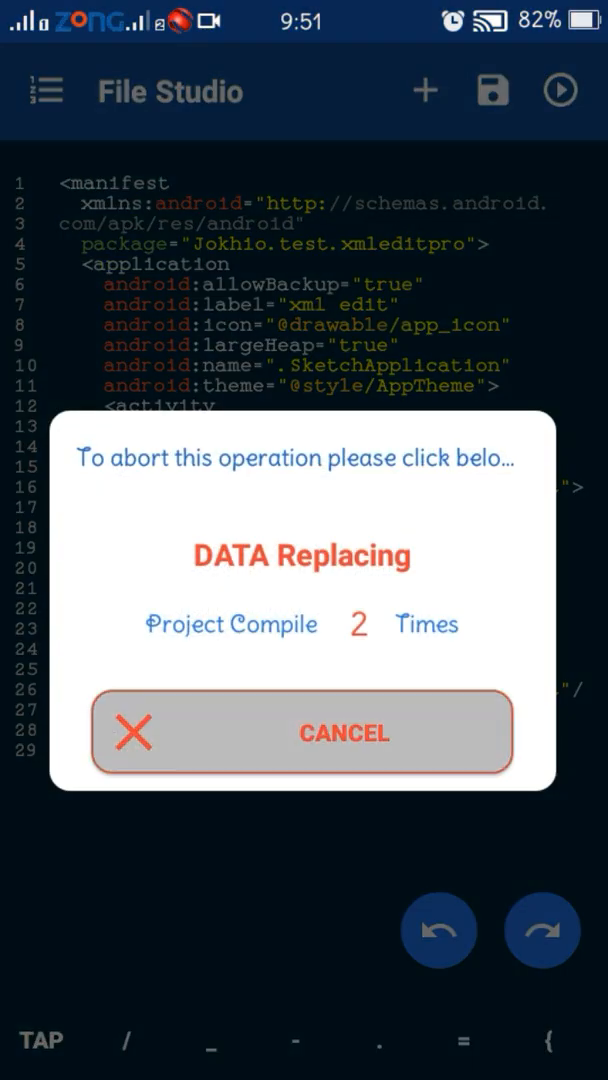
# - Stop data replacement and try locating the Manifest for project ID 726
pyautogui.click(302, 732)
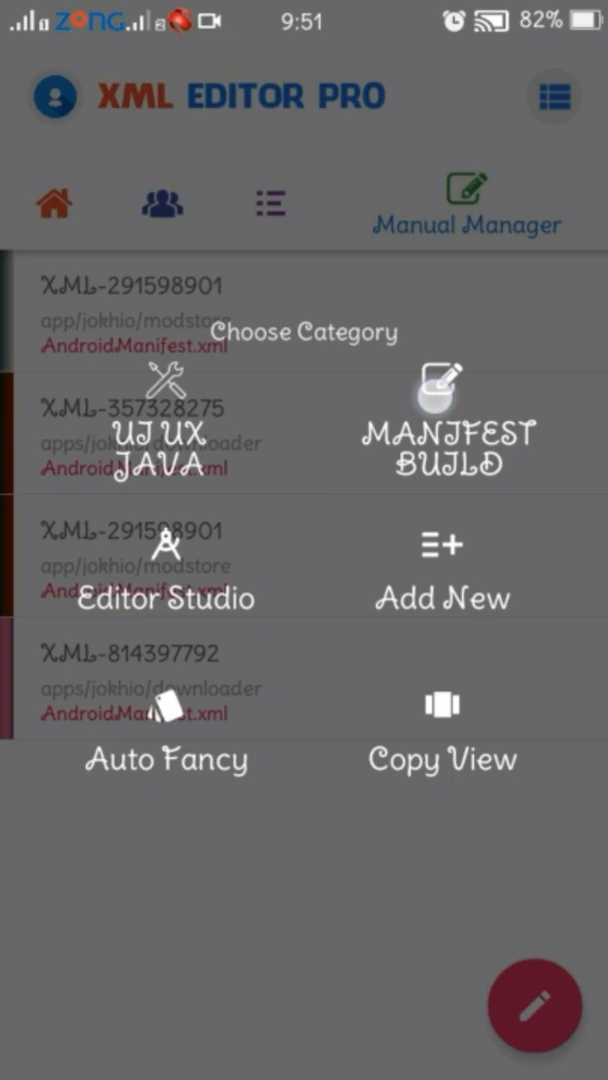
pyautogui.click(447, 430)
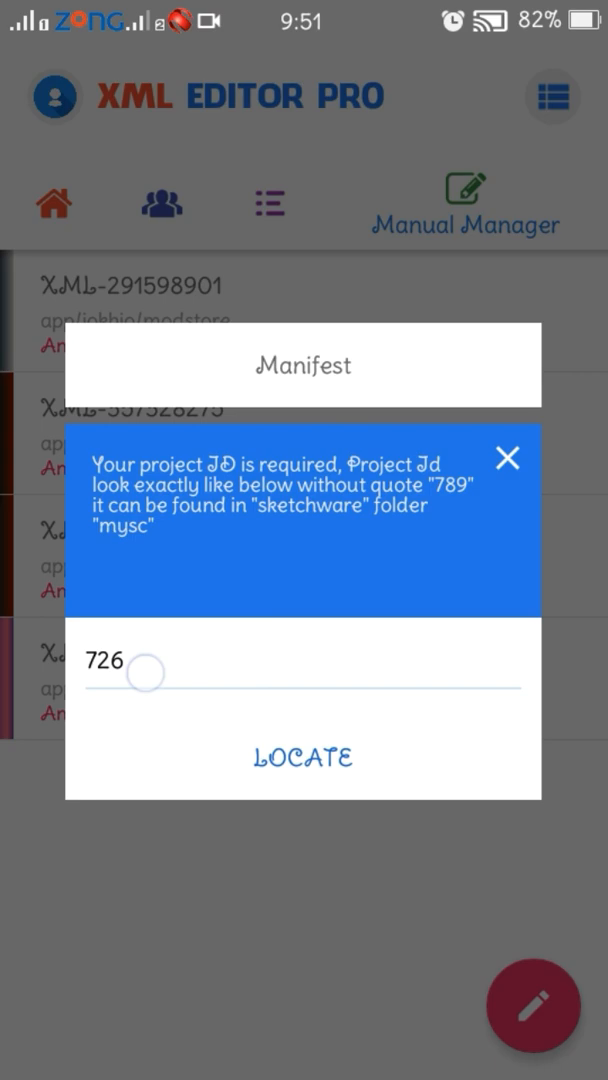
pyautogui.click(302, 757)
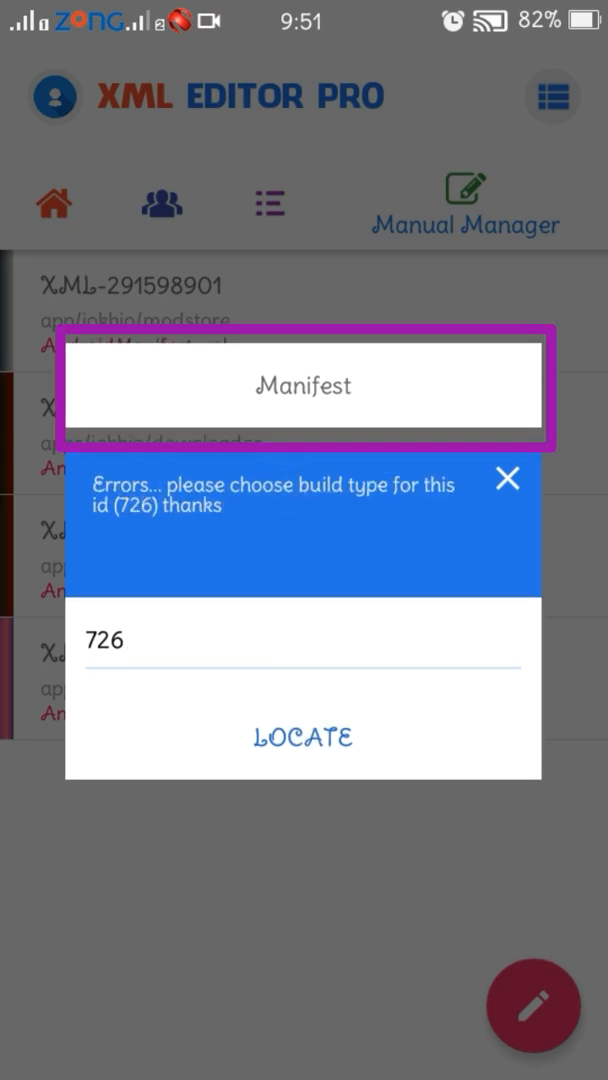
pyautogui.click(302, 738)
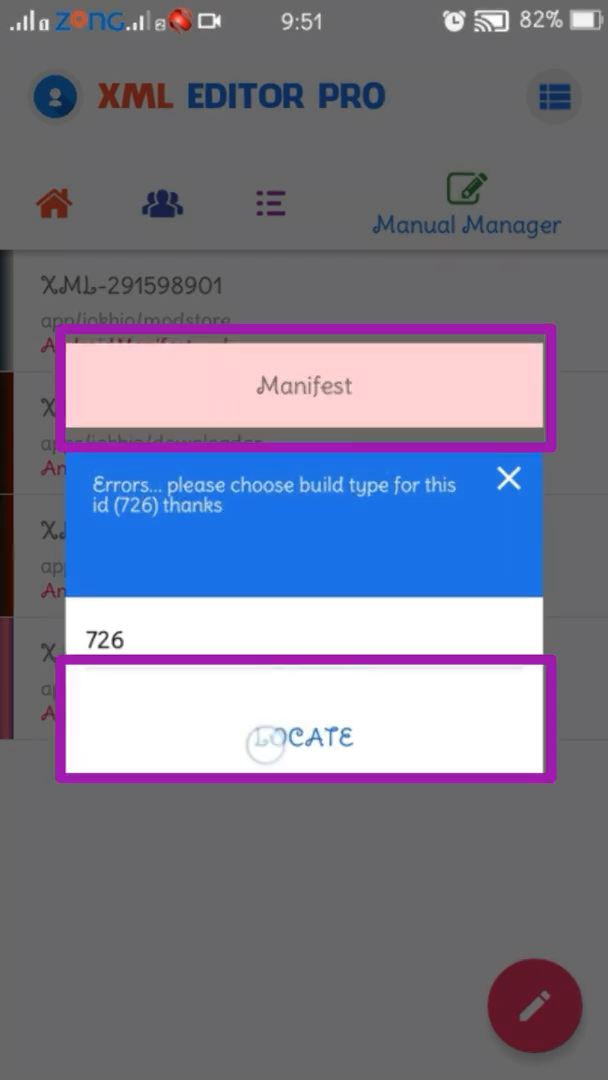
pyautogui.click(302, 738)
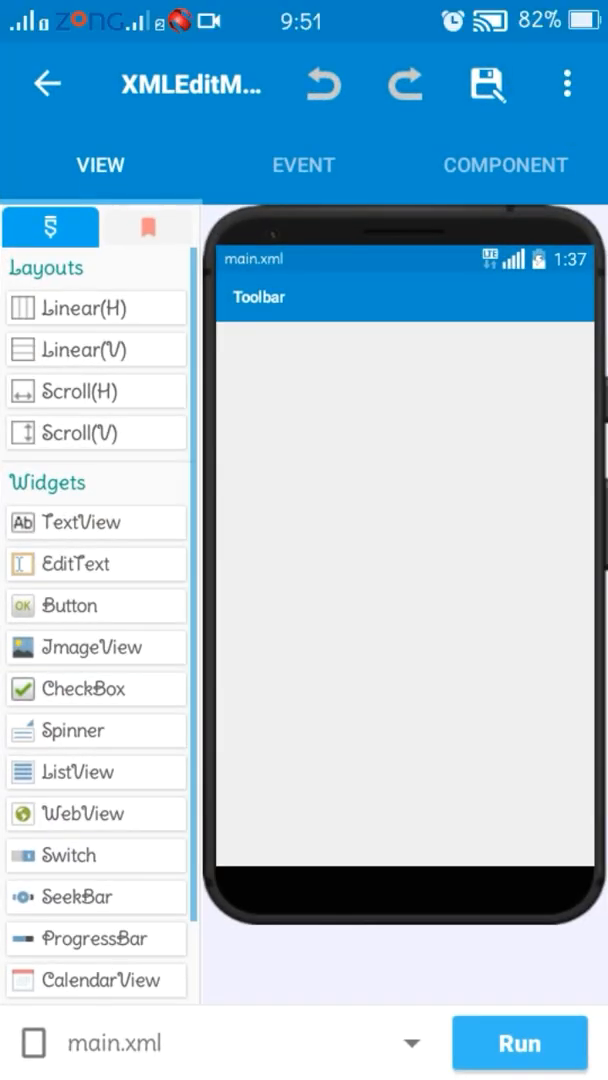
# - Compile the project in Sketchware, then dismiss the can't-be-located error
pyautogui.click(515, 1041)
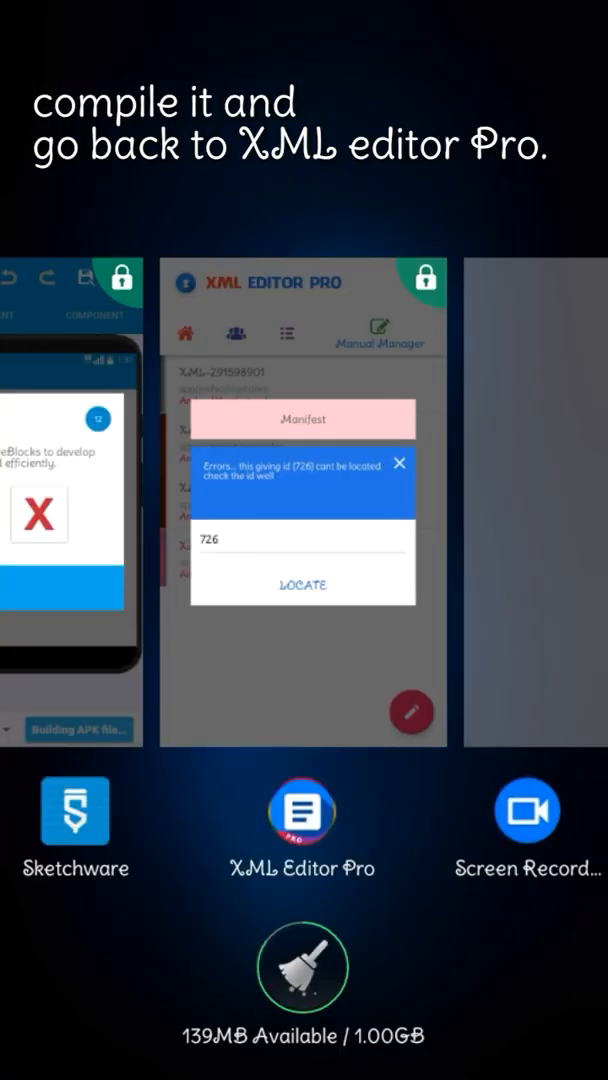
pyautogui.click(302, 812)
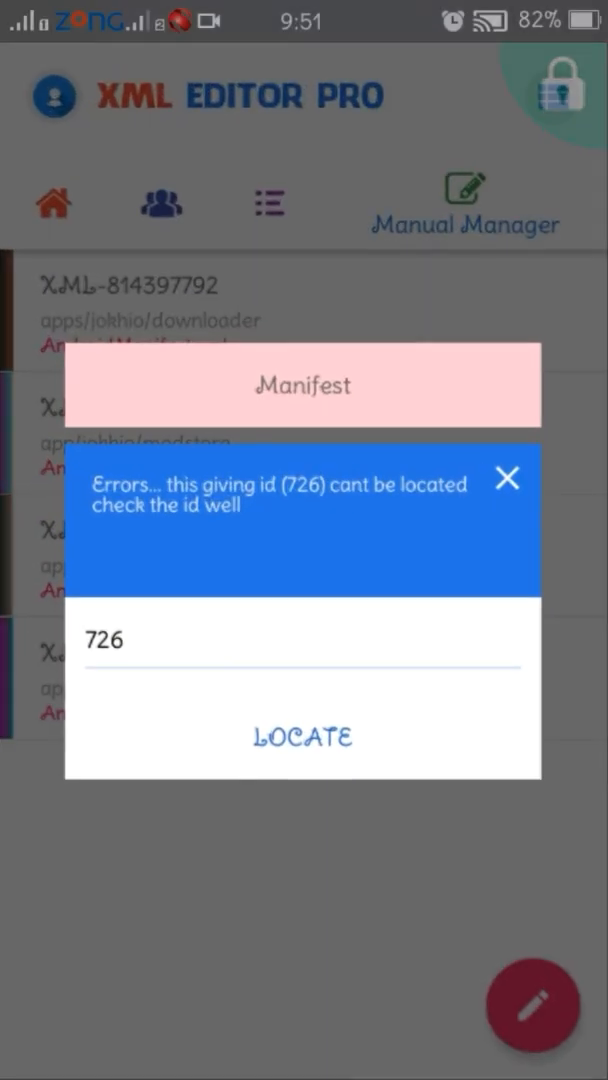
pyautogui.click(302, 737)
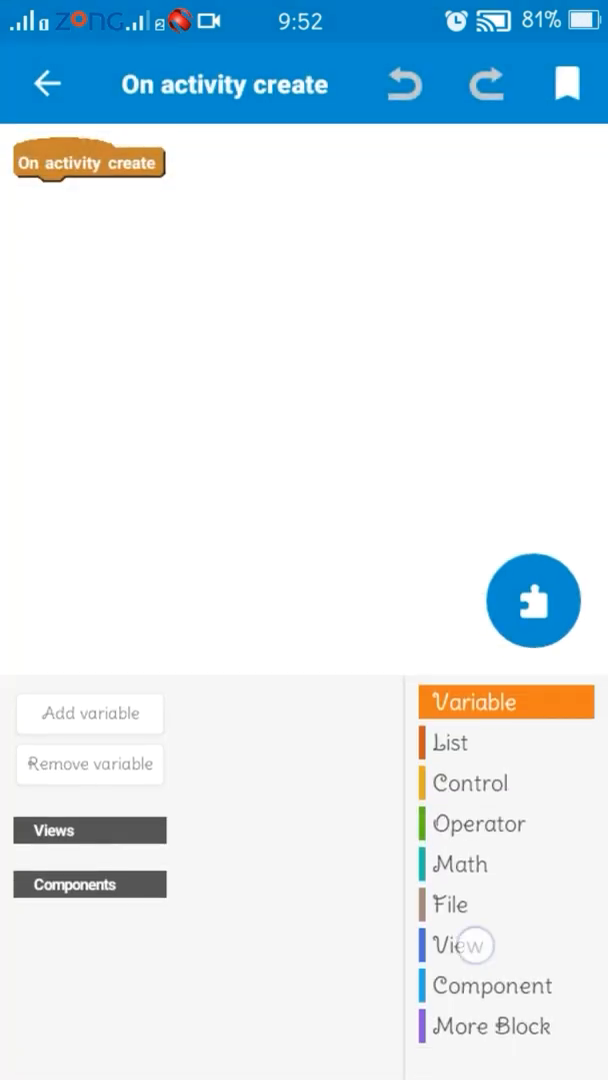
# - Open xmltest2's View blocks and source, build it, and pass the security check
pyautogui.click(457, 945)
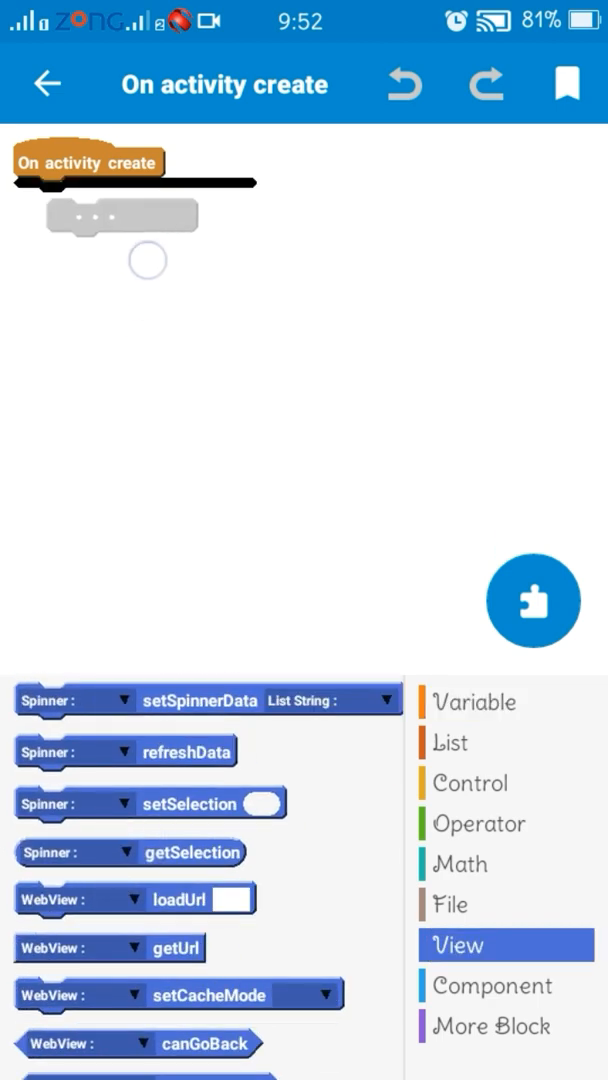
pyautogui.click(49, 82)
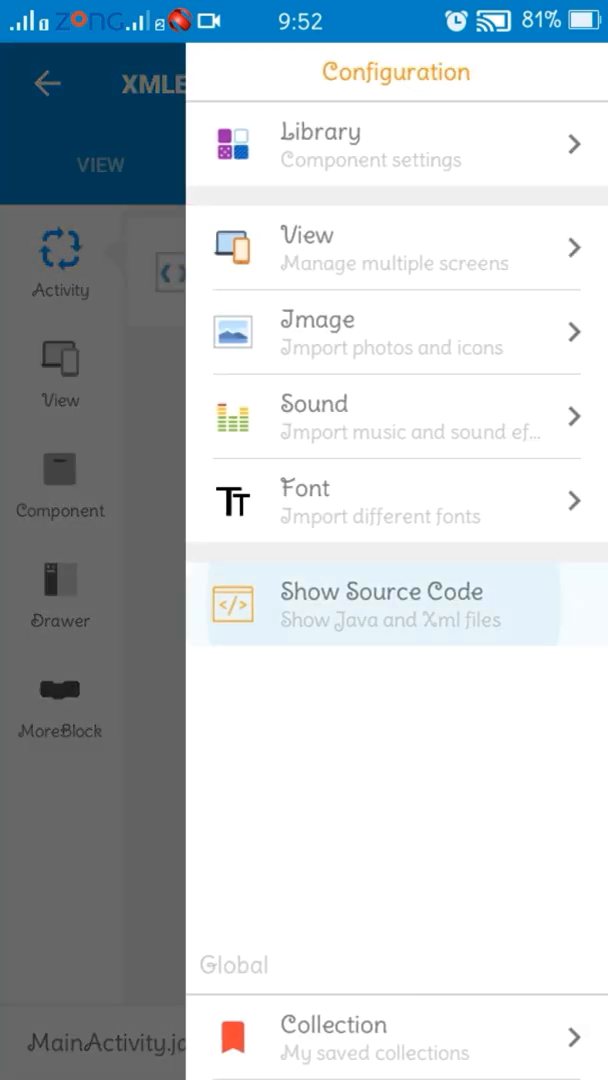
pyautogui.click(382, 605)
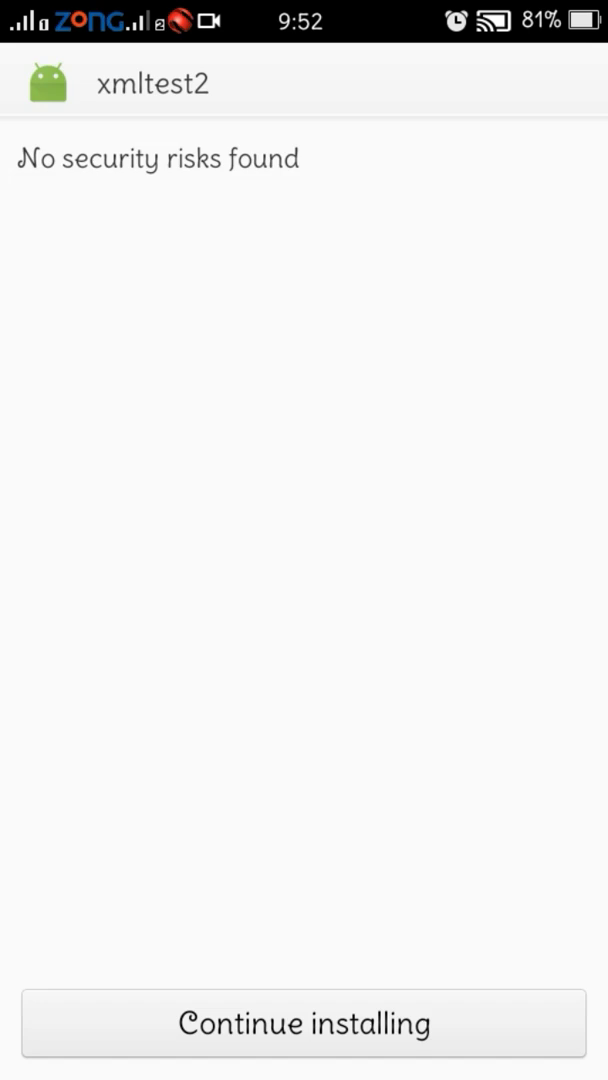
pyautogui.click(304, 1024)
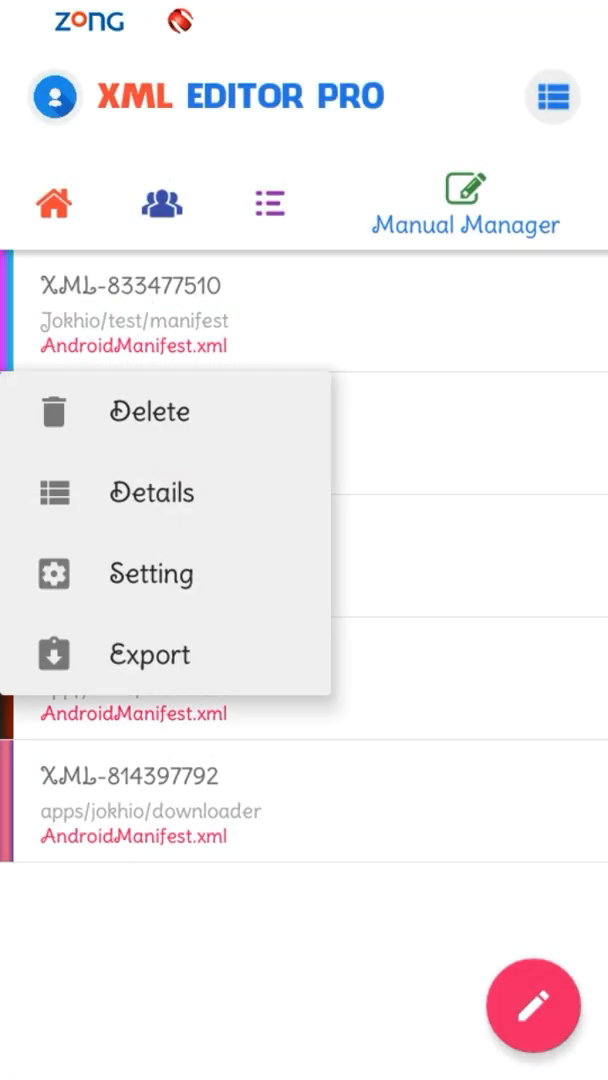
# - Add a WAKE_LOCK uses-permission after ACCESS_NETWORK_STATE in the manifest and save
pyautogui.click(148, 412)
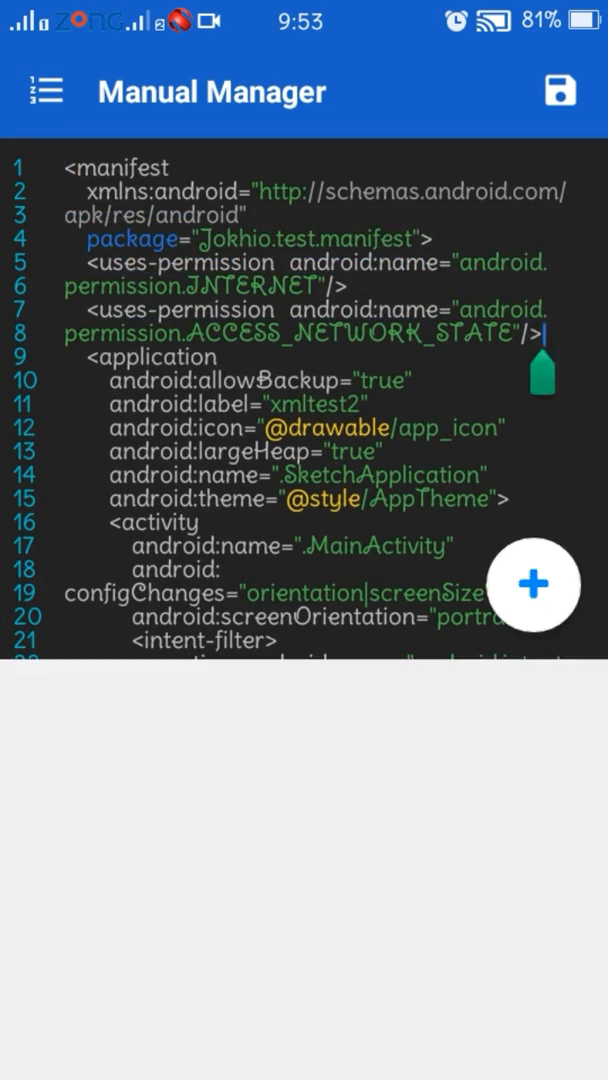
pyautogui.click(545, 335)
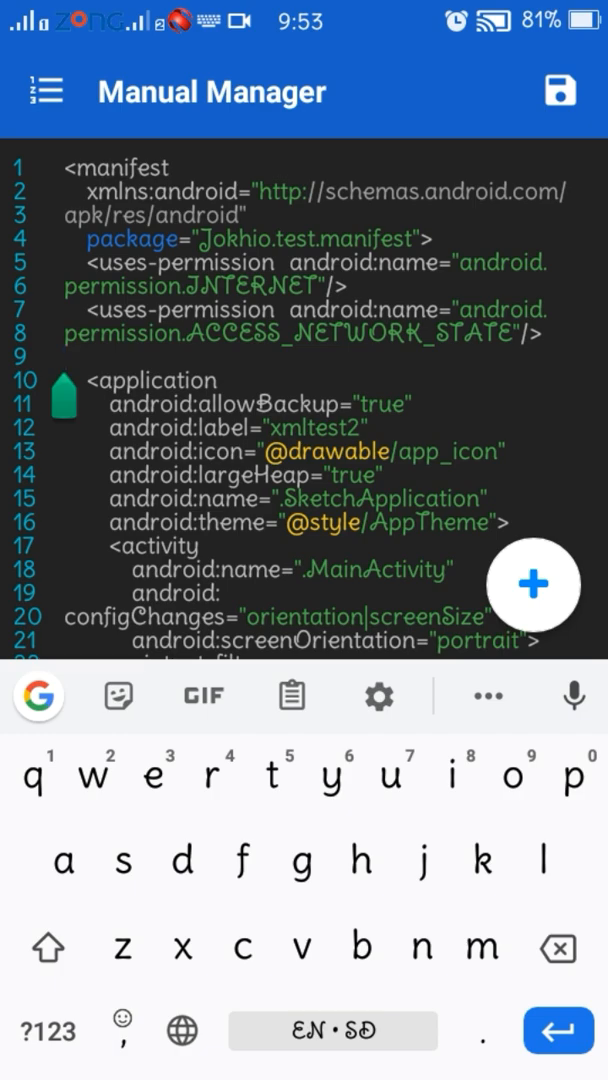
pyautogui.click(291, 696)
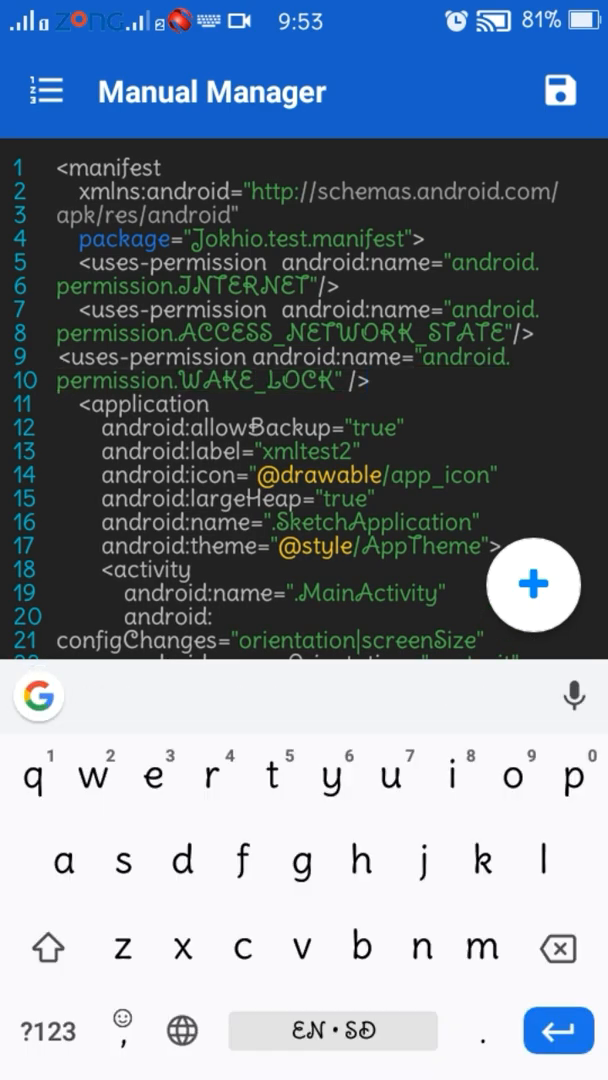
pyautogui.click(558, 90)
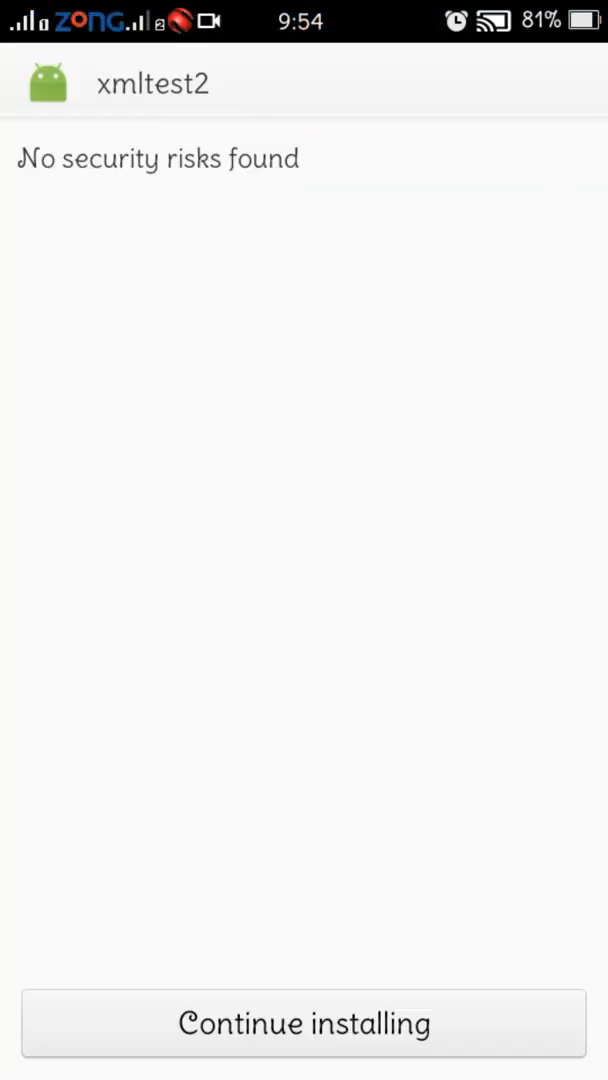
# - Verify the prevent-sleeping permission at install, cancel both installs, and save the project
pyautogui.click(303, 1024)
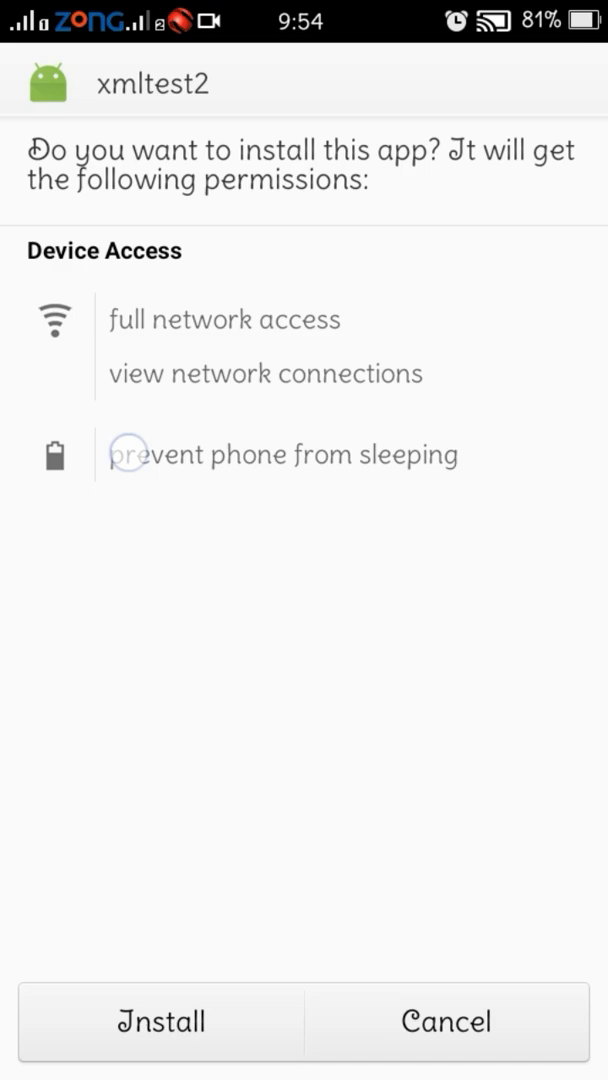
pyautogui.click(159, 1022)
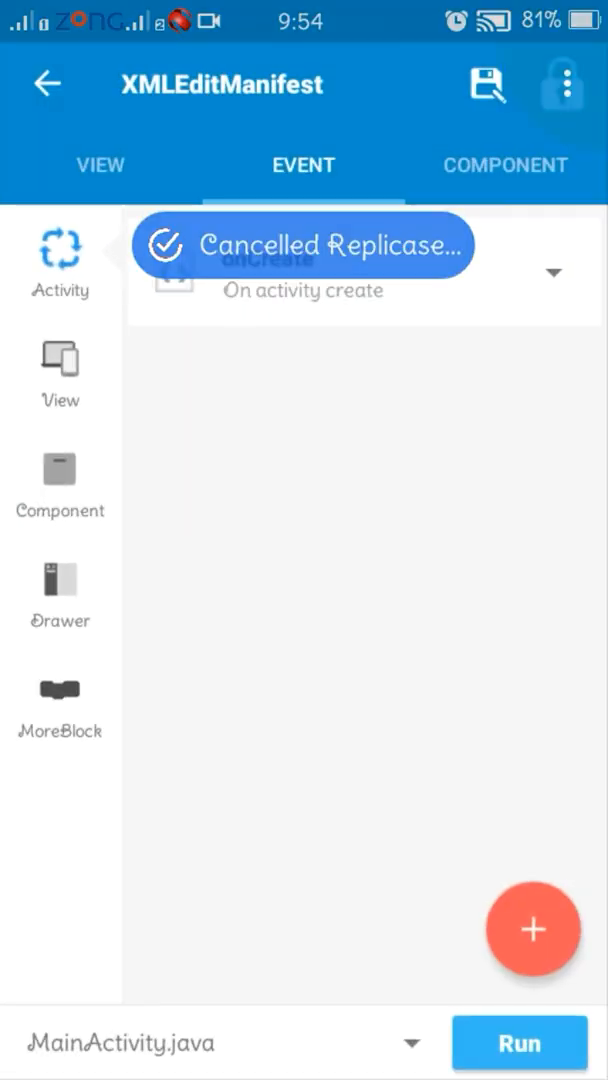
pyautogui.click(521, 1043)
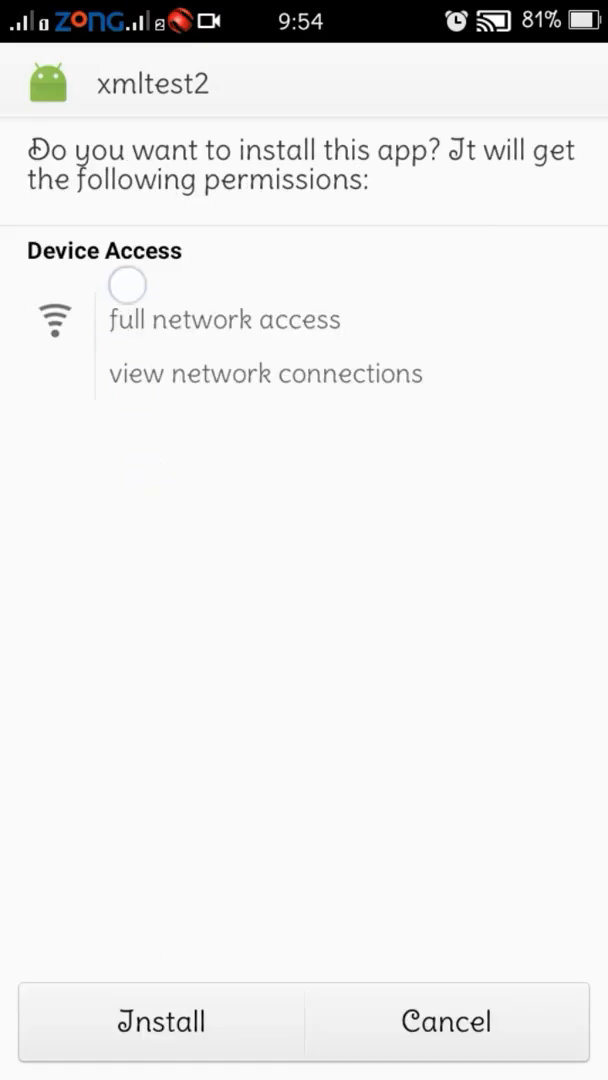
pyautogui.click(159, 1021)
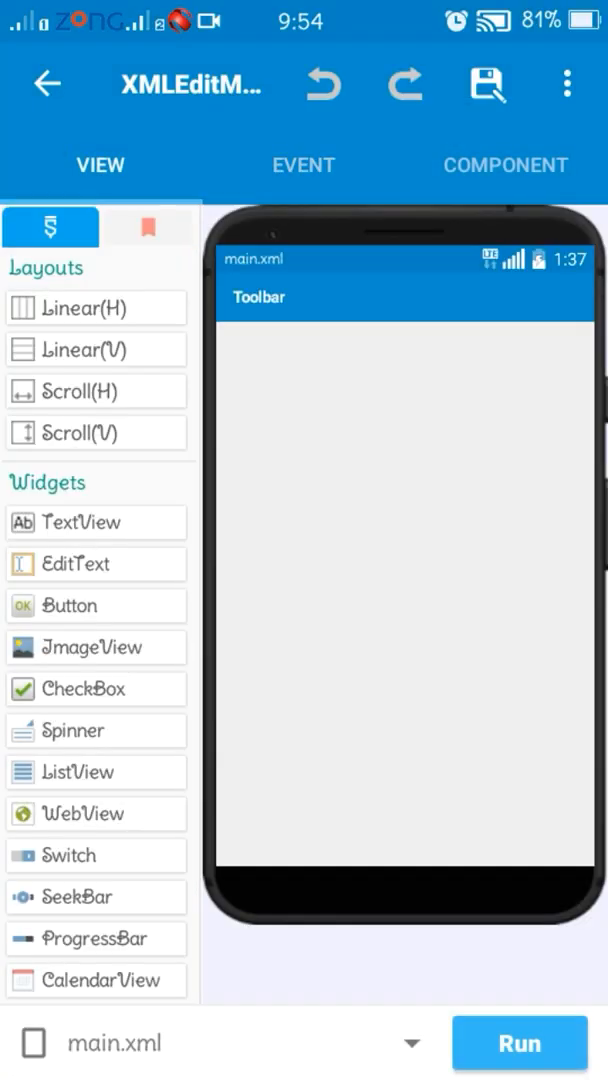
pyautogui.click(495, 82)
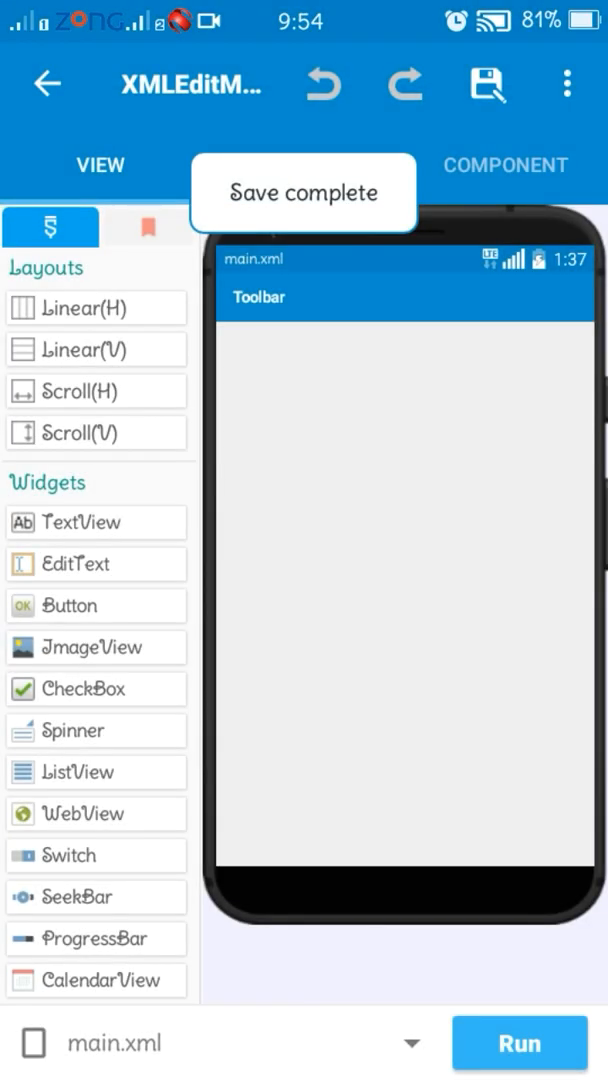